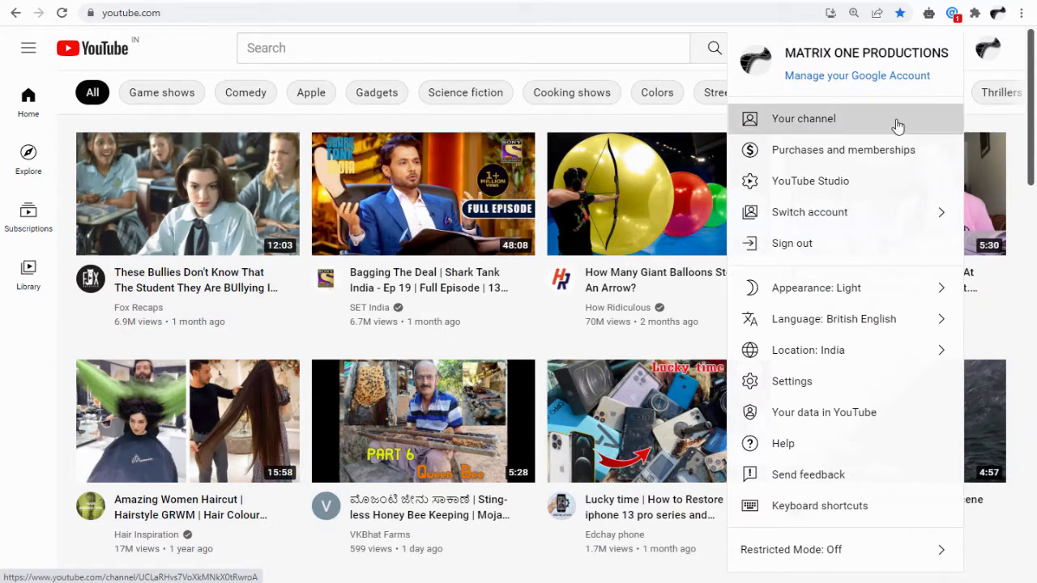
Go to Your channel, then View all channels under Switch account.
left_click(803, 118)
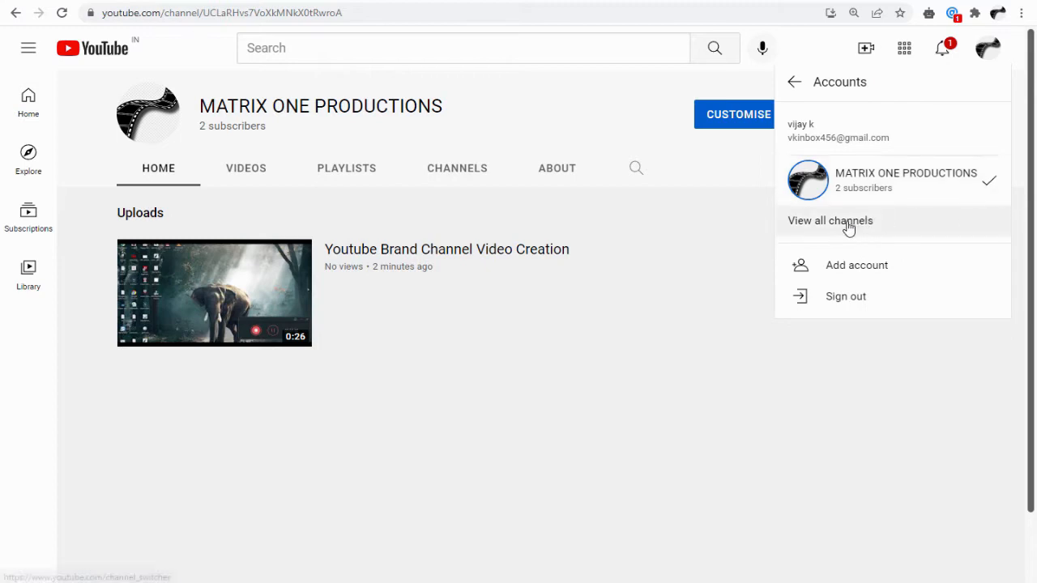
left_click(829, 221)
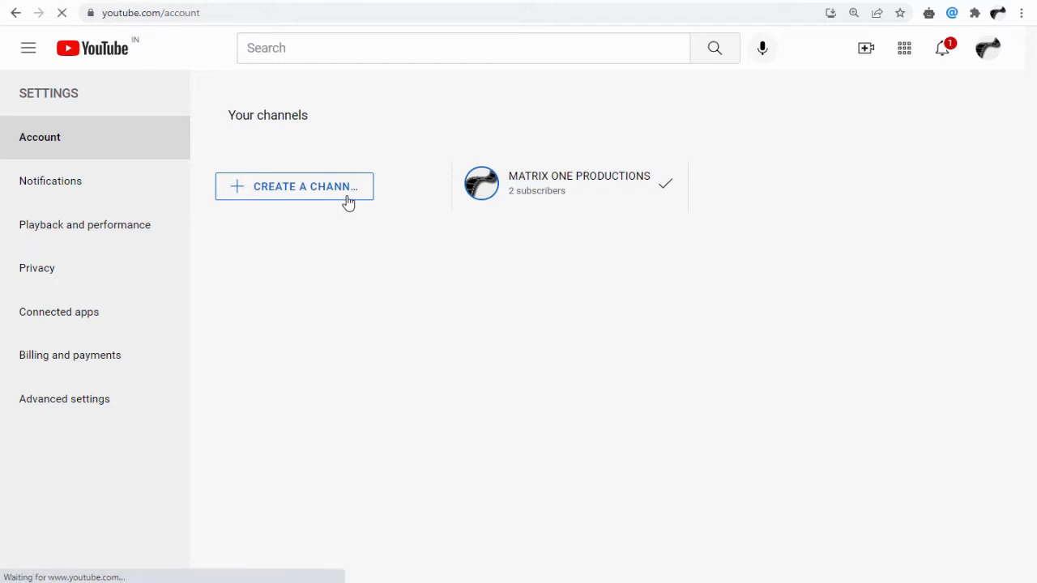
Begin a new channel and enter the name MATRIX ONE PRODUCTIONS.
left_click(293, 187)
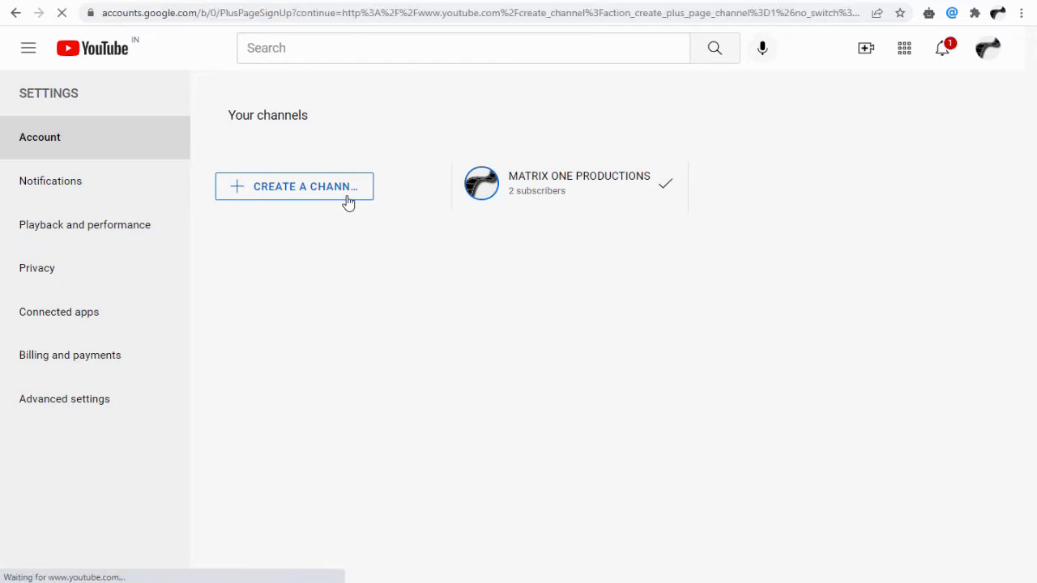
left_click(294, 187)
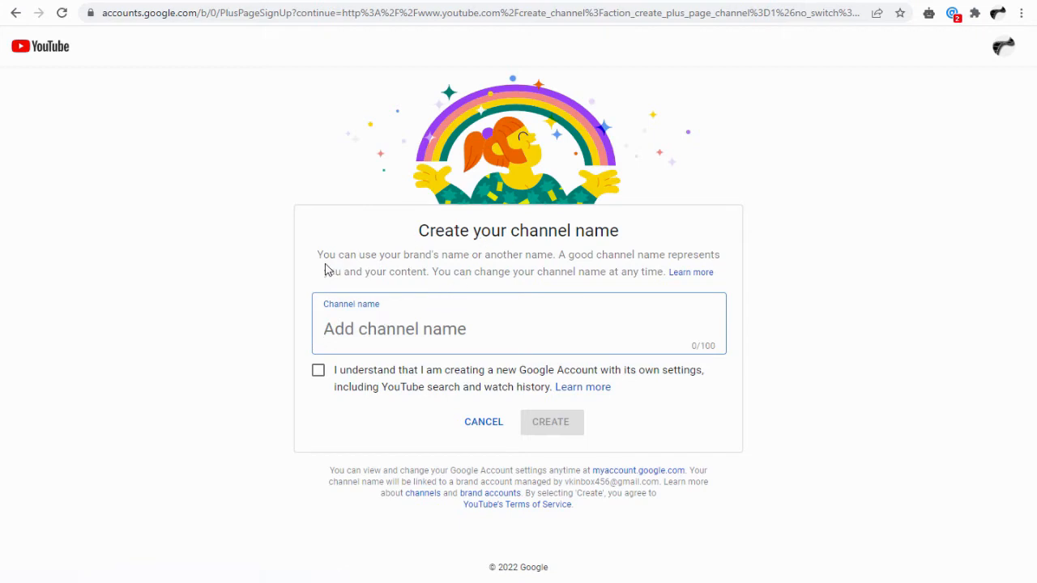
double_click(420, 254)
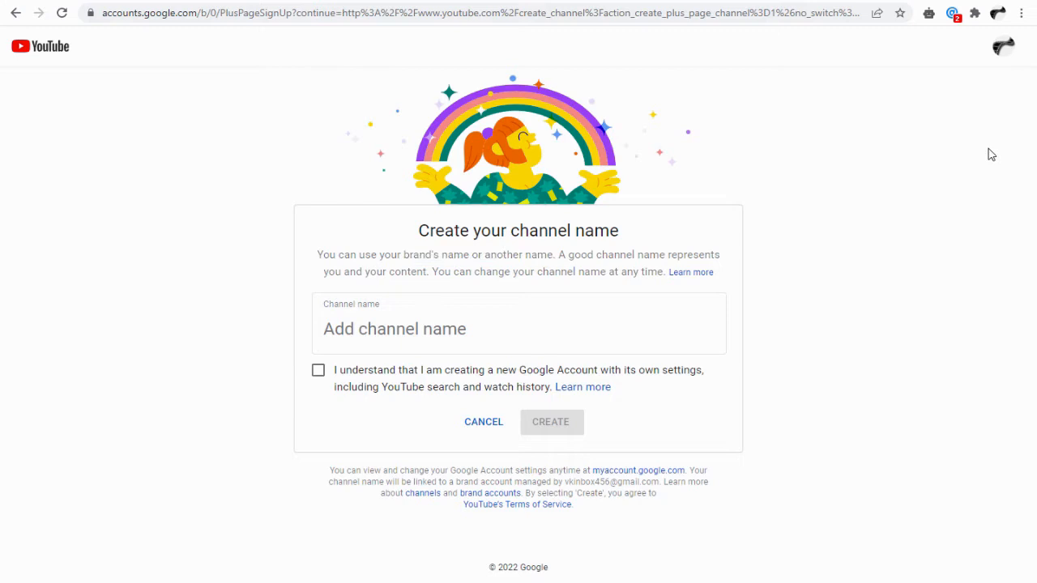
left_click(551, 422)
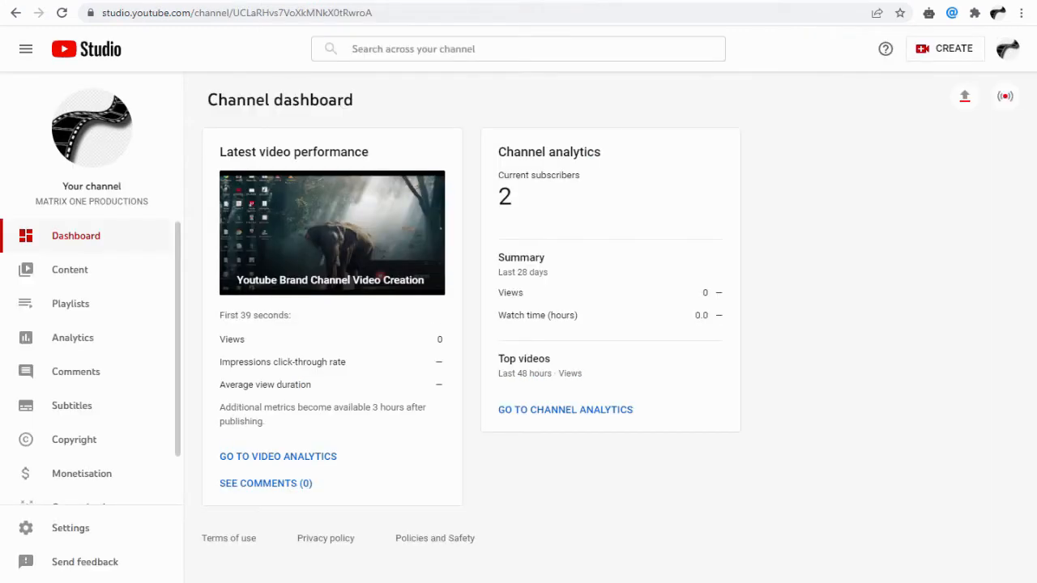
mouse_move(1008, 49)
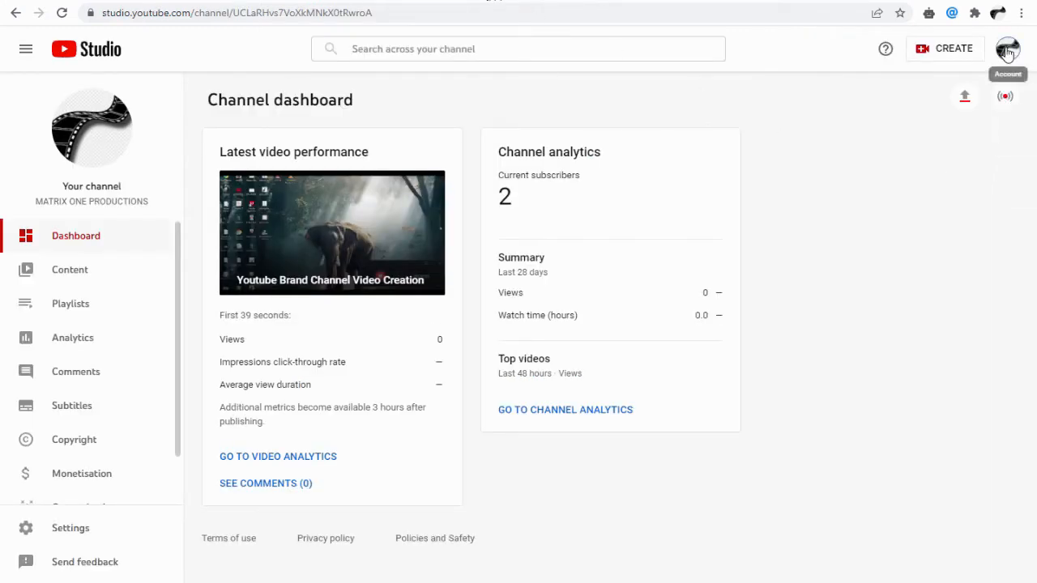
left_click(1007, 49)
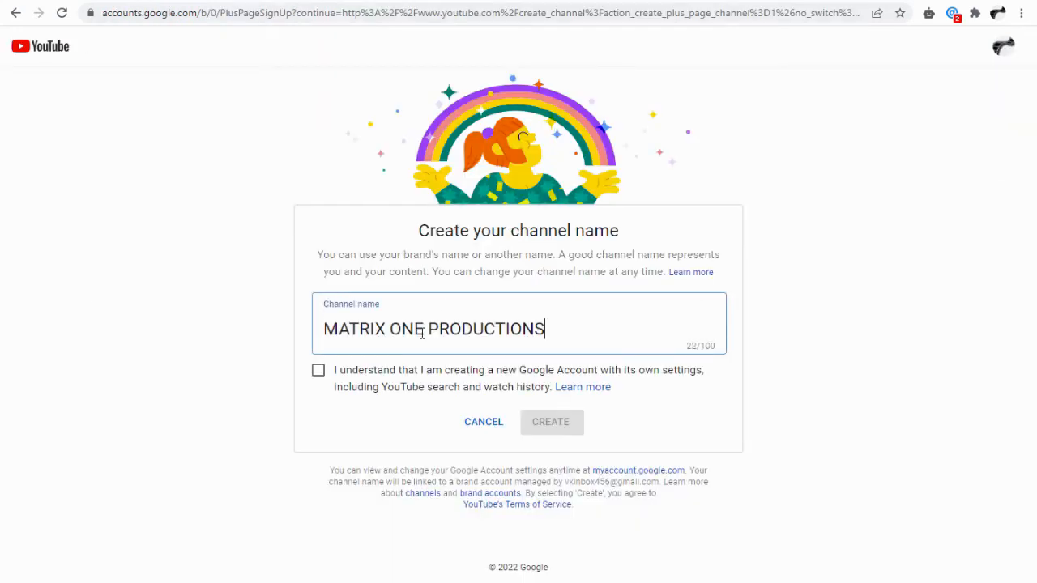
Acknowledge the separate Google Account and create the MATRIX ONE PRODUCTIONS channel.
left_click(317, 370)
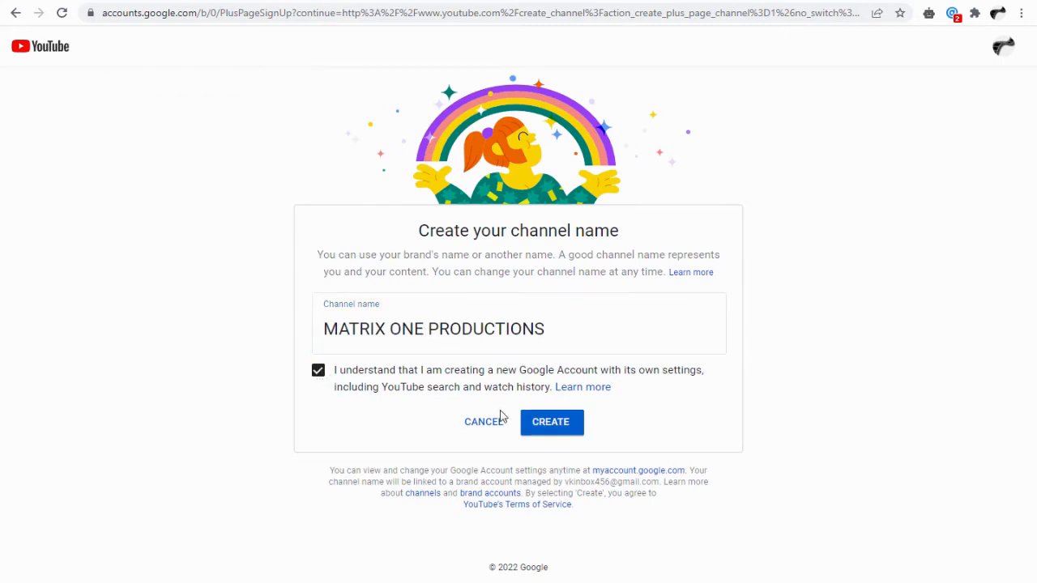
left_click(550, 422)
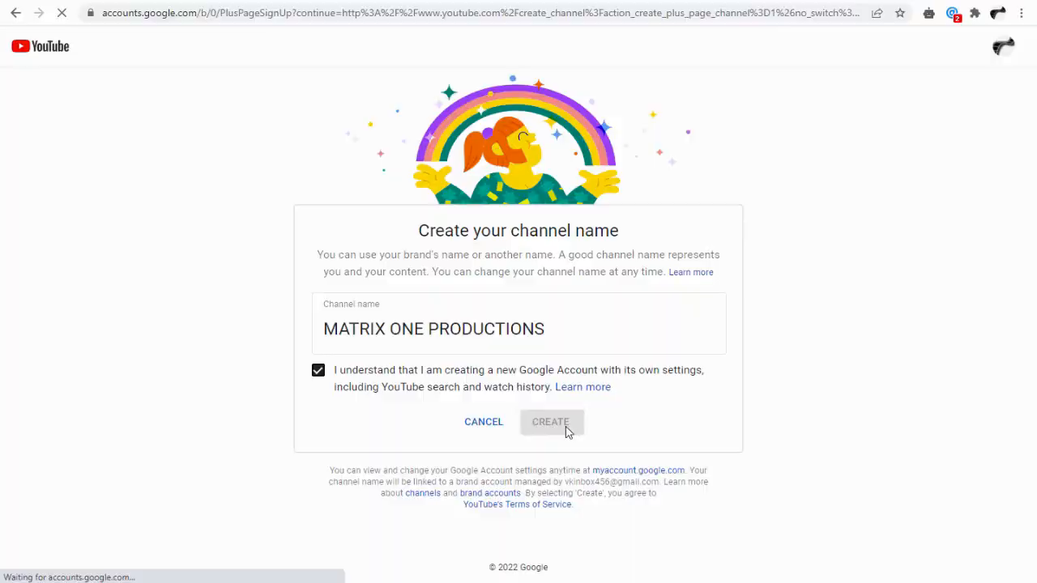
left_click(551, 421)
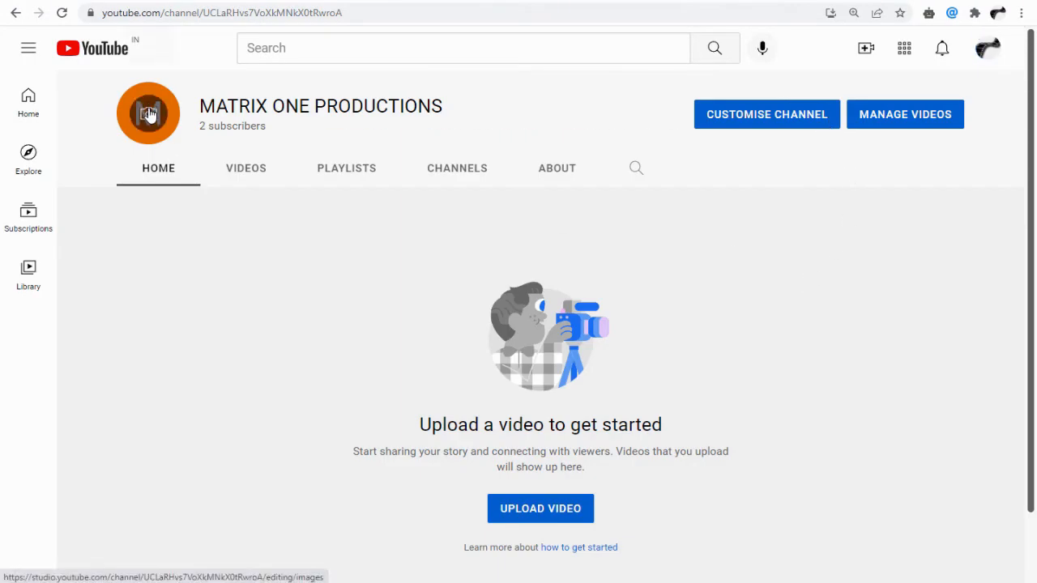
Upload channels4_profile as the channel picture under Branding and publish it.
left_click(149, 113)
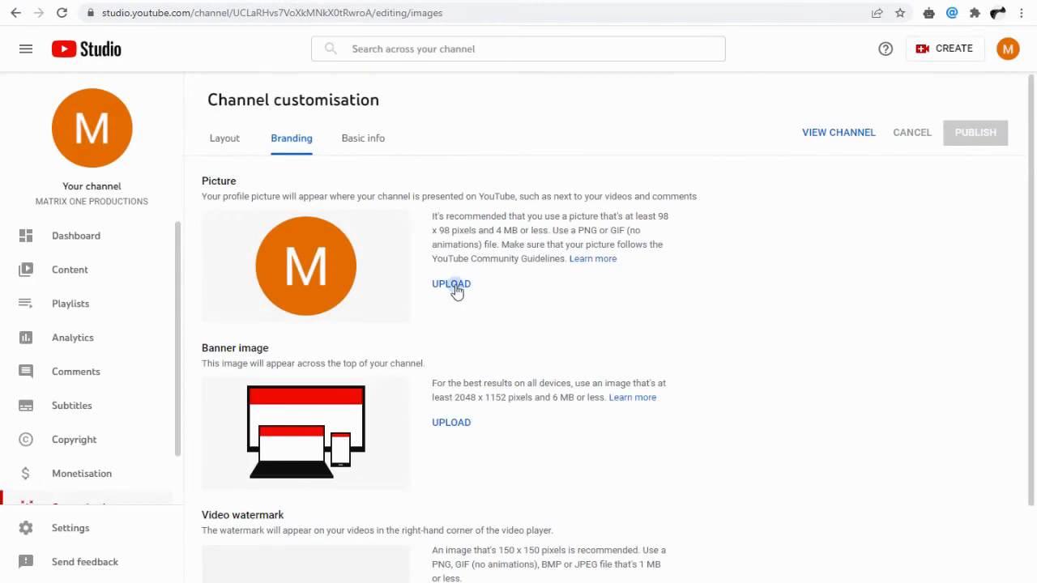
left_click(451, 284)
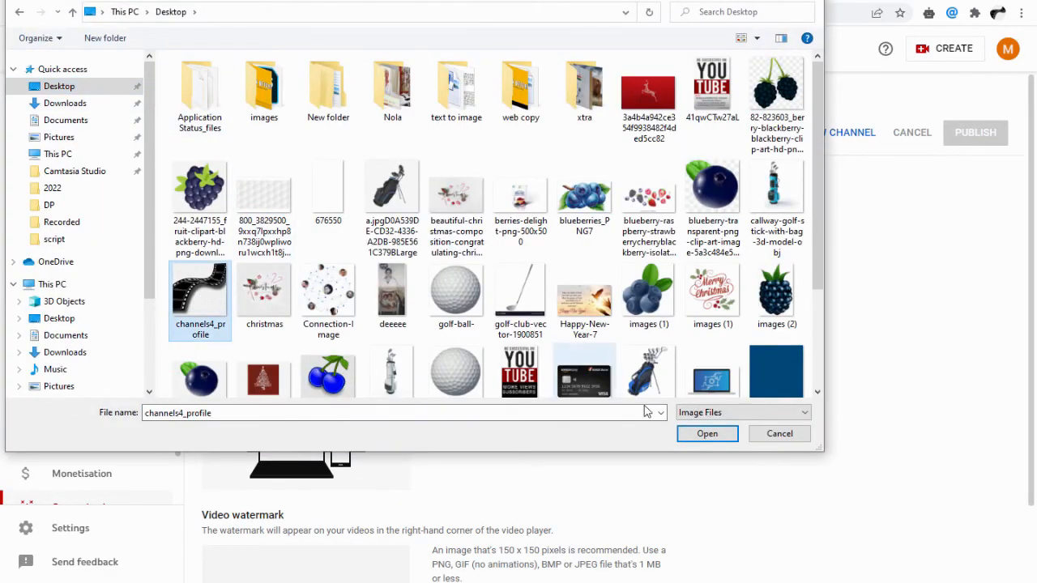
left_click(705, 434)
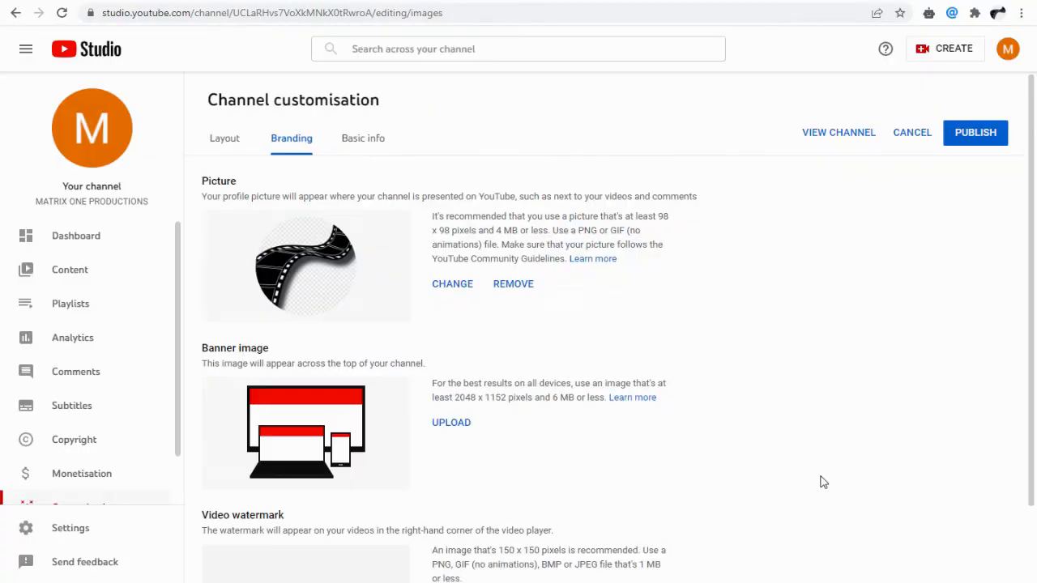
left_click(838, 132)
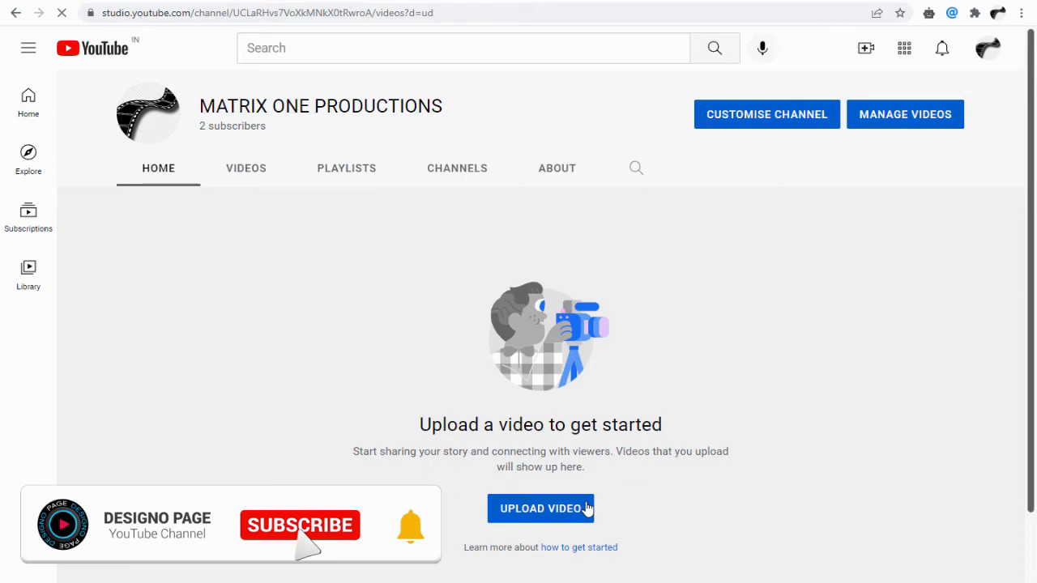
Upload VID_20220110_212350 titled 'How to Change Brand Account in Youtube' with a description.
left_click(540, 508)
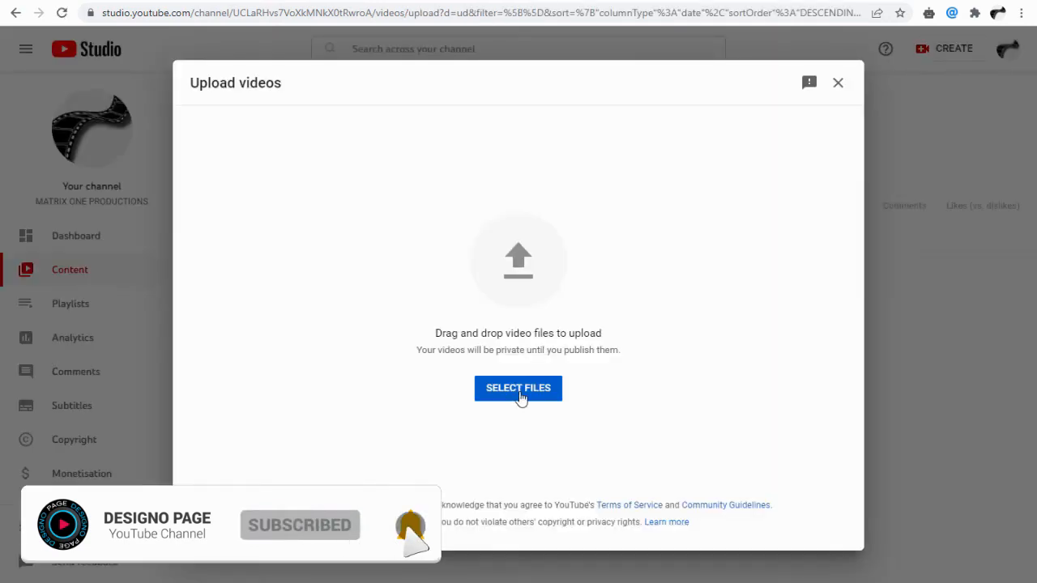
left_click(517, 388)
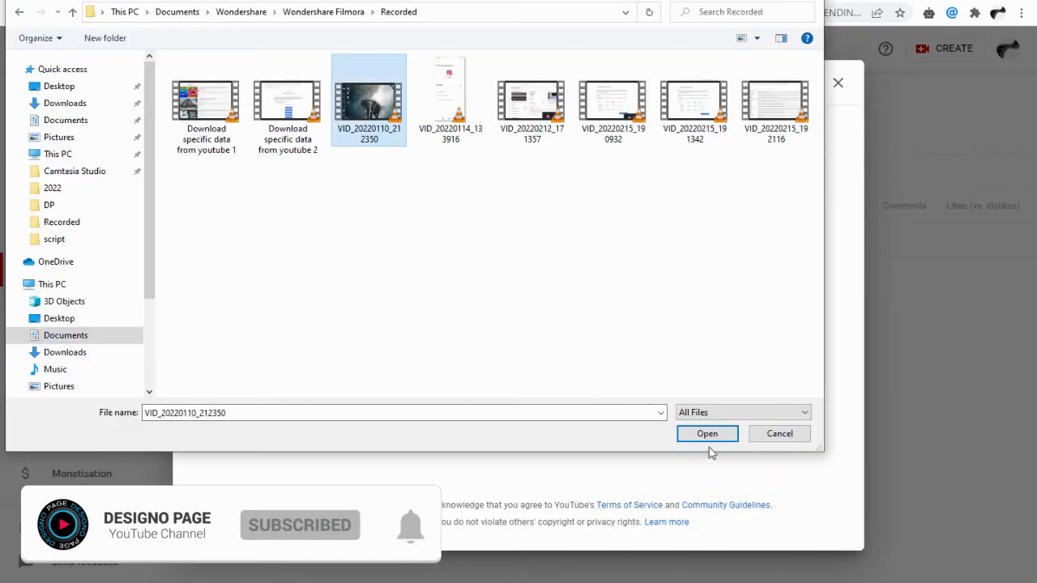
left_click(706, 433)
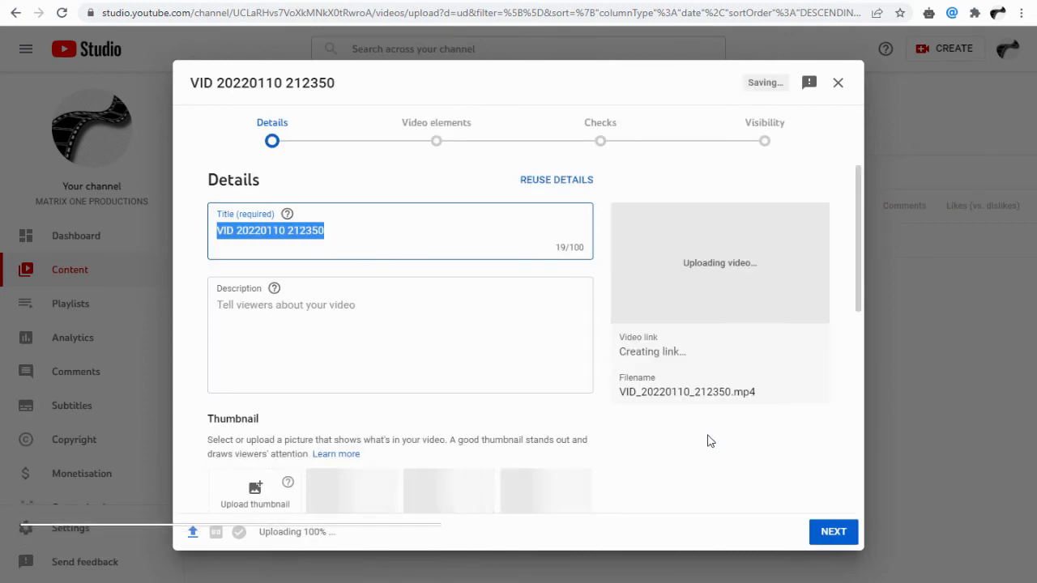
type("How to Change Brand Account in Youtube")
left_click(400, 335)
type("In this video you can learn how to create youtube brand account")
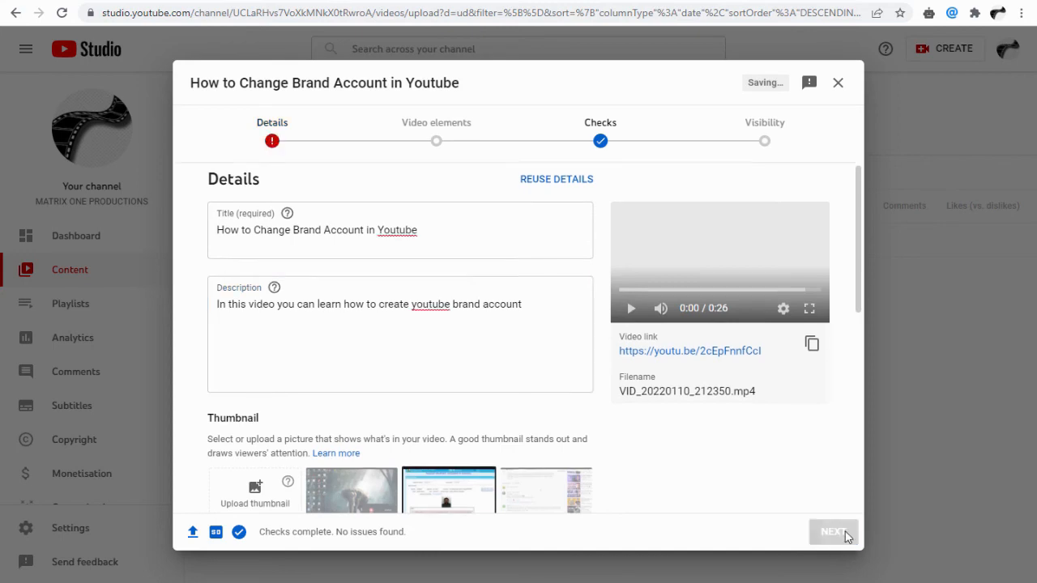
Advance to Visibility, save the video as Public, and dismiss the published dialog.
left_click(833, 532)
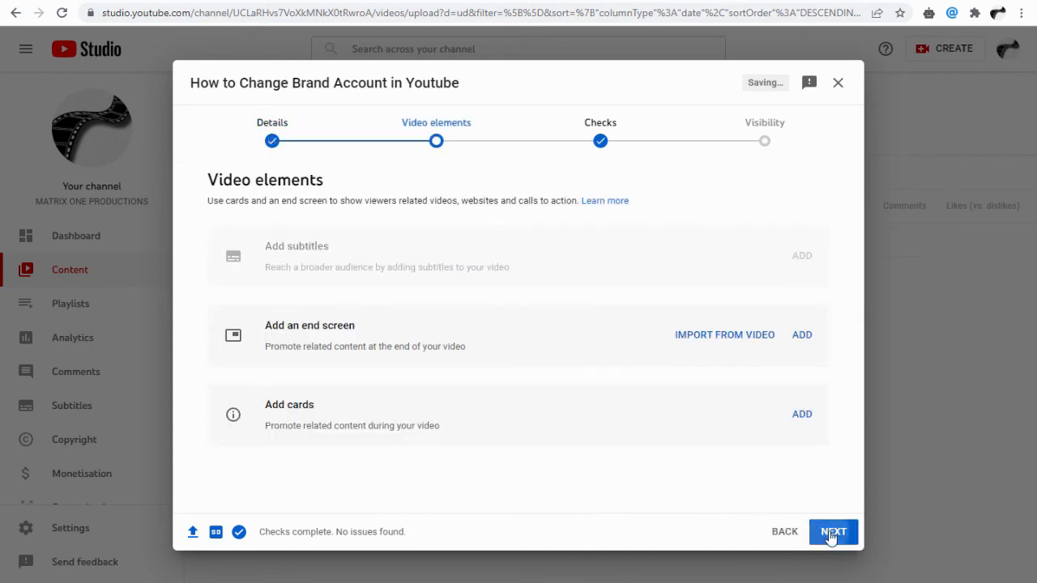
left_click(833, 532)
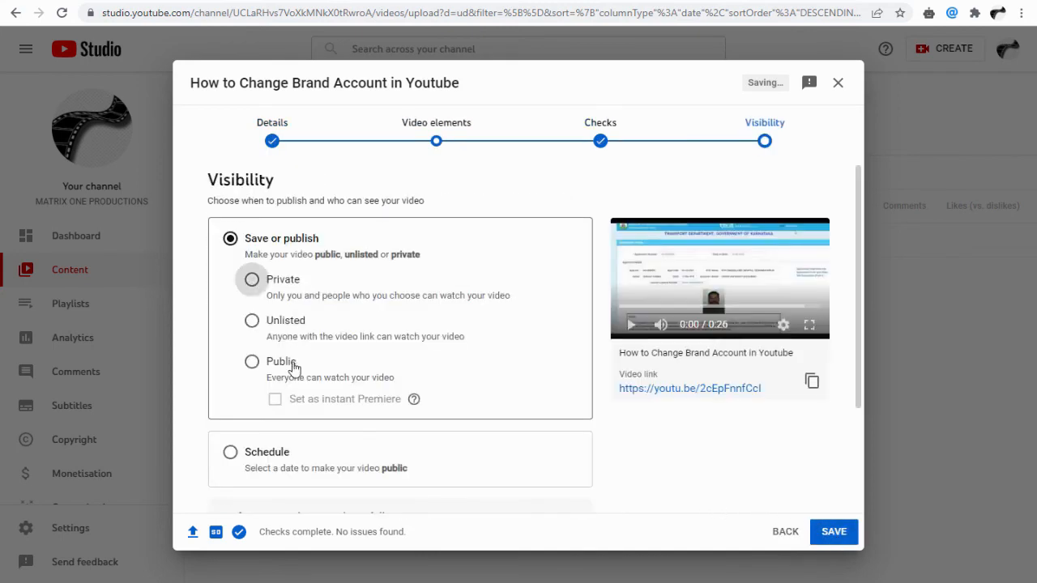
left_click(832, 531)
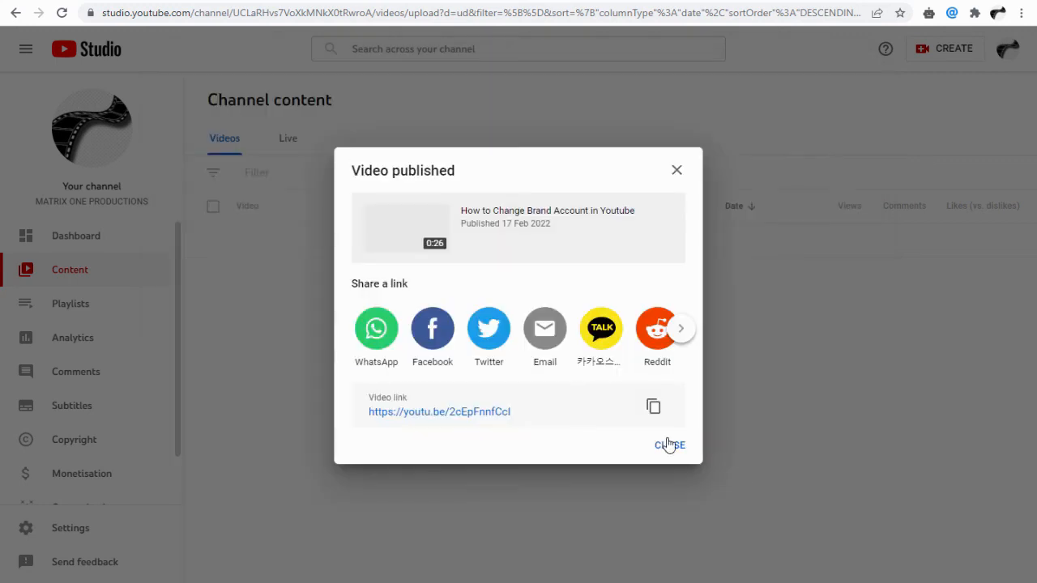
left_click(669, 446)
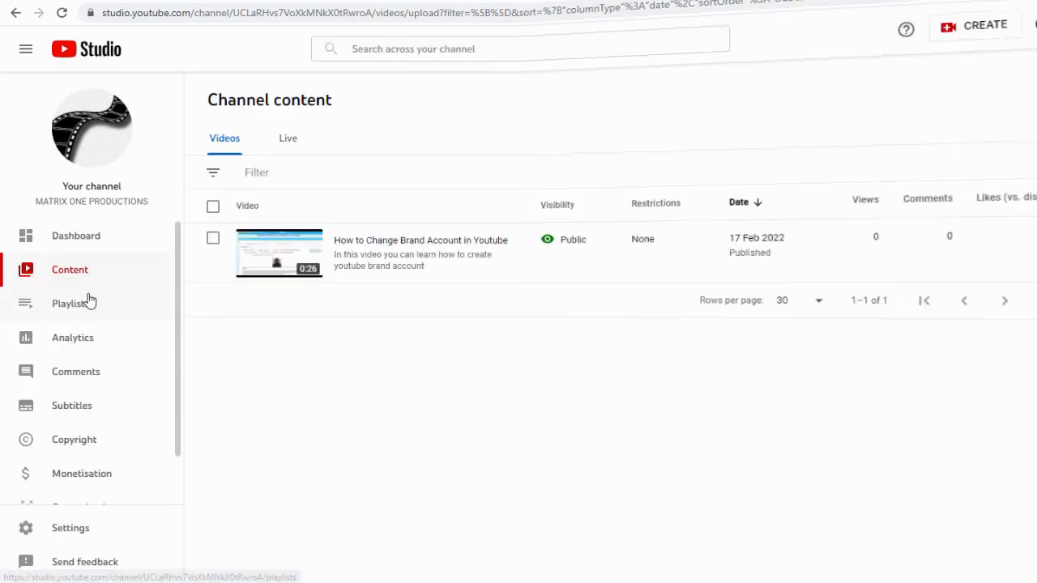